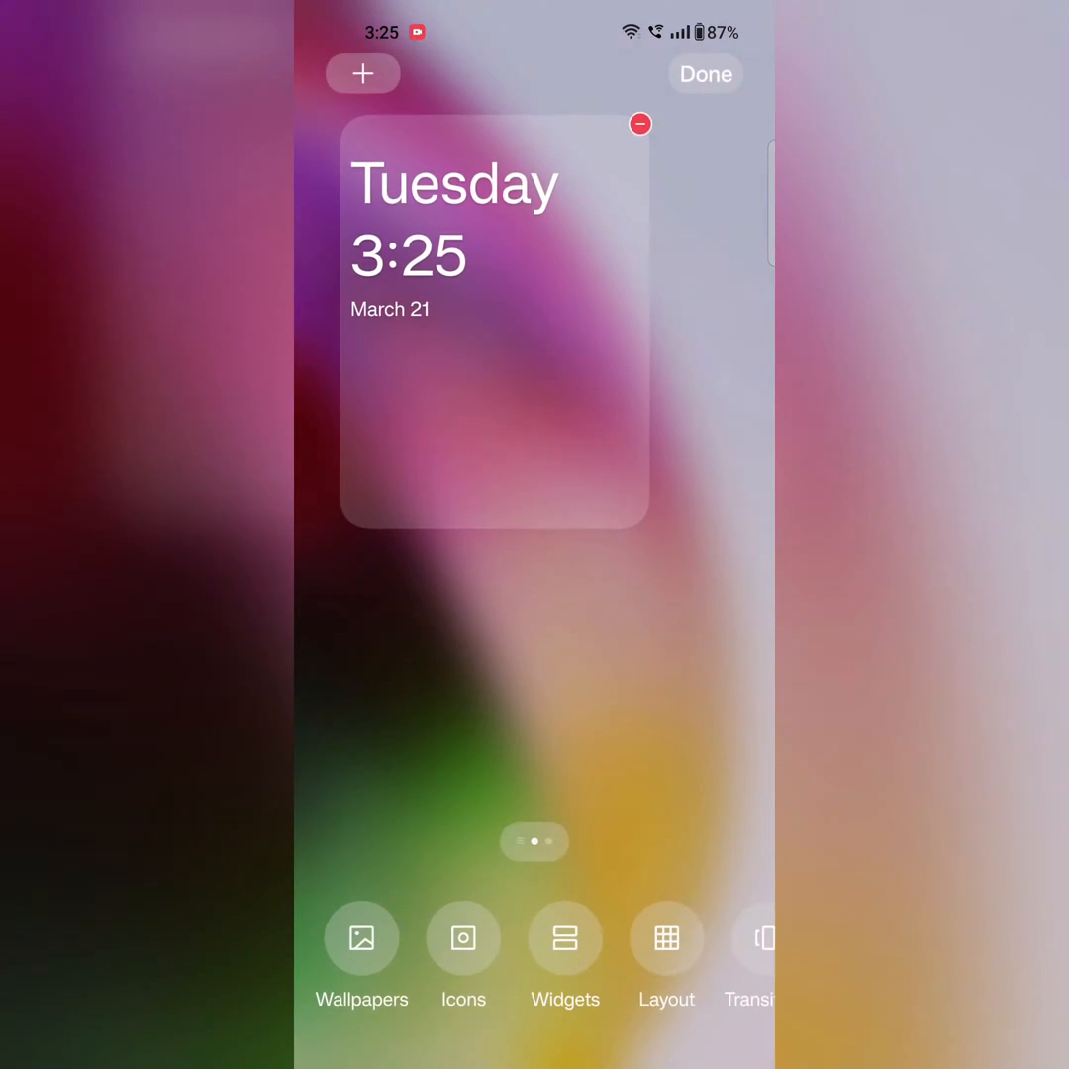
- Open the Icons customization panel from the home screen edit toolbar
click(462, 939)
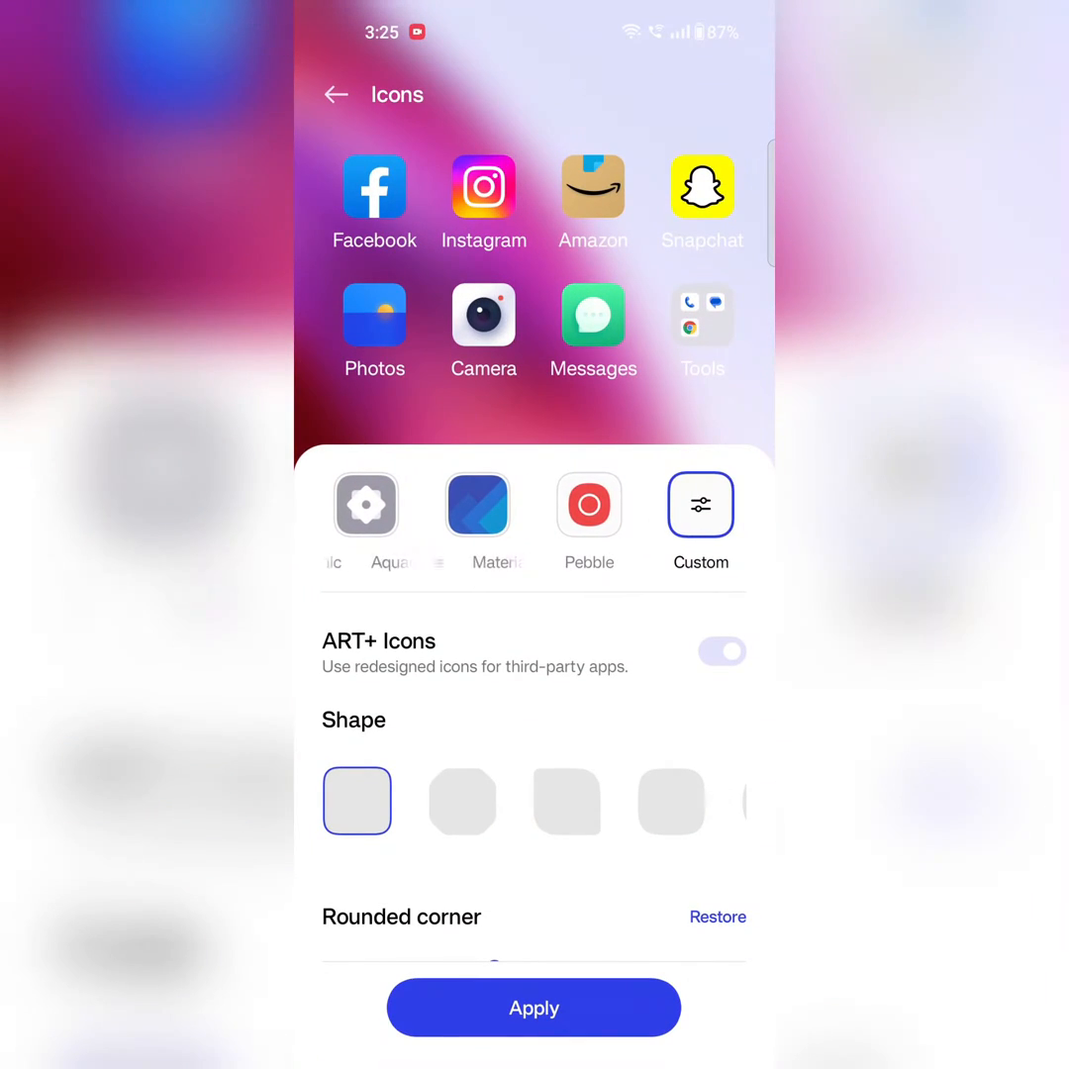
- Preview Material, Pebble and Aquamorphic styles, then settle on Custom with the most rounded shape
click(589, 505)
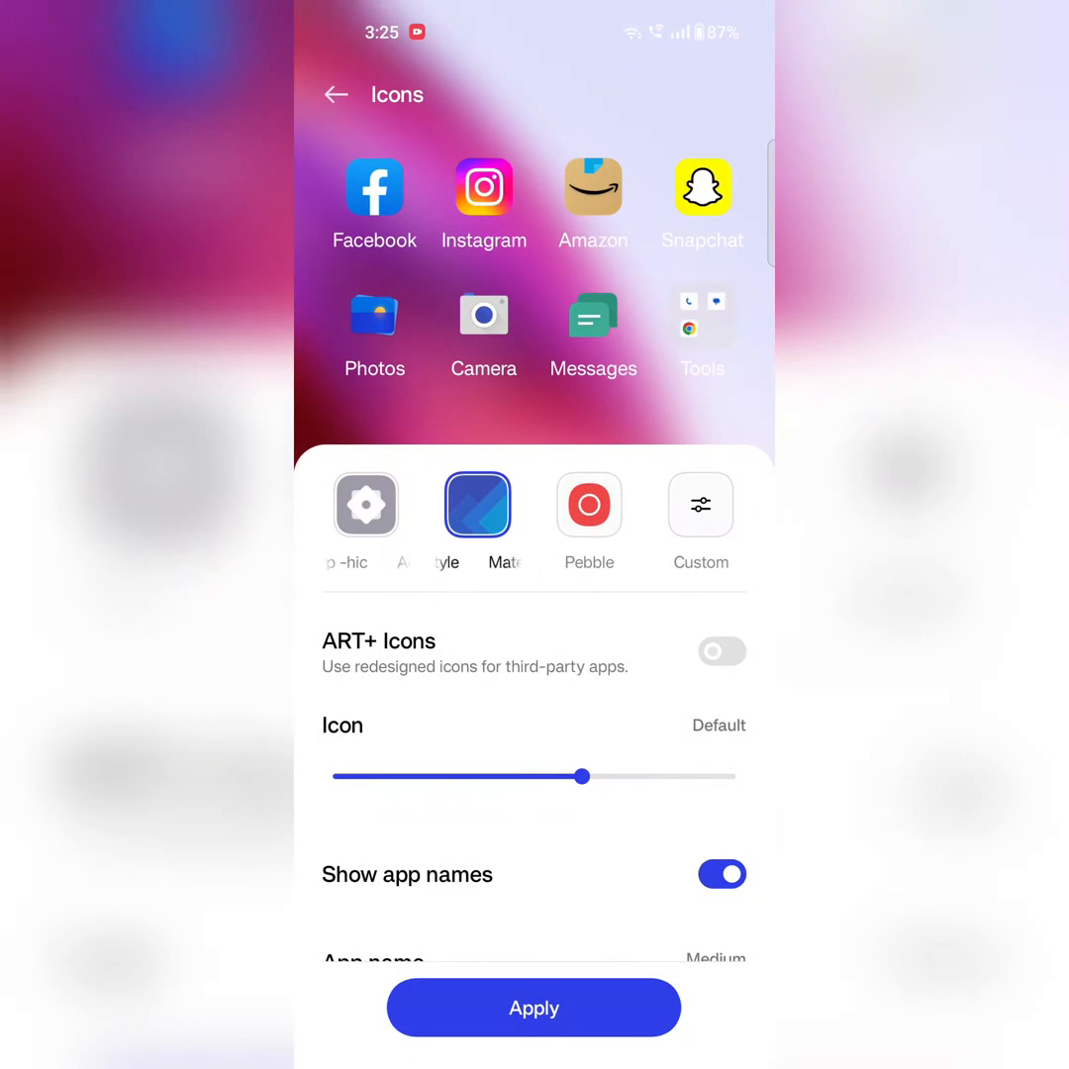
click(700, 505)
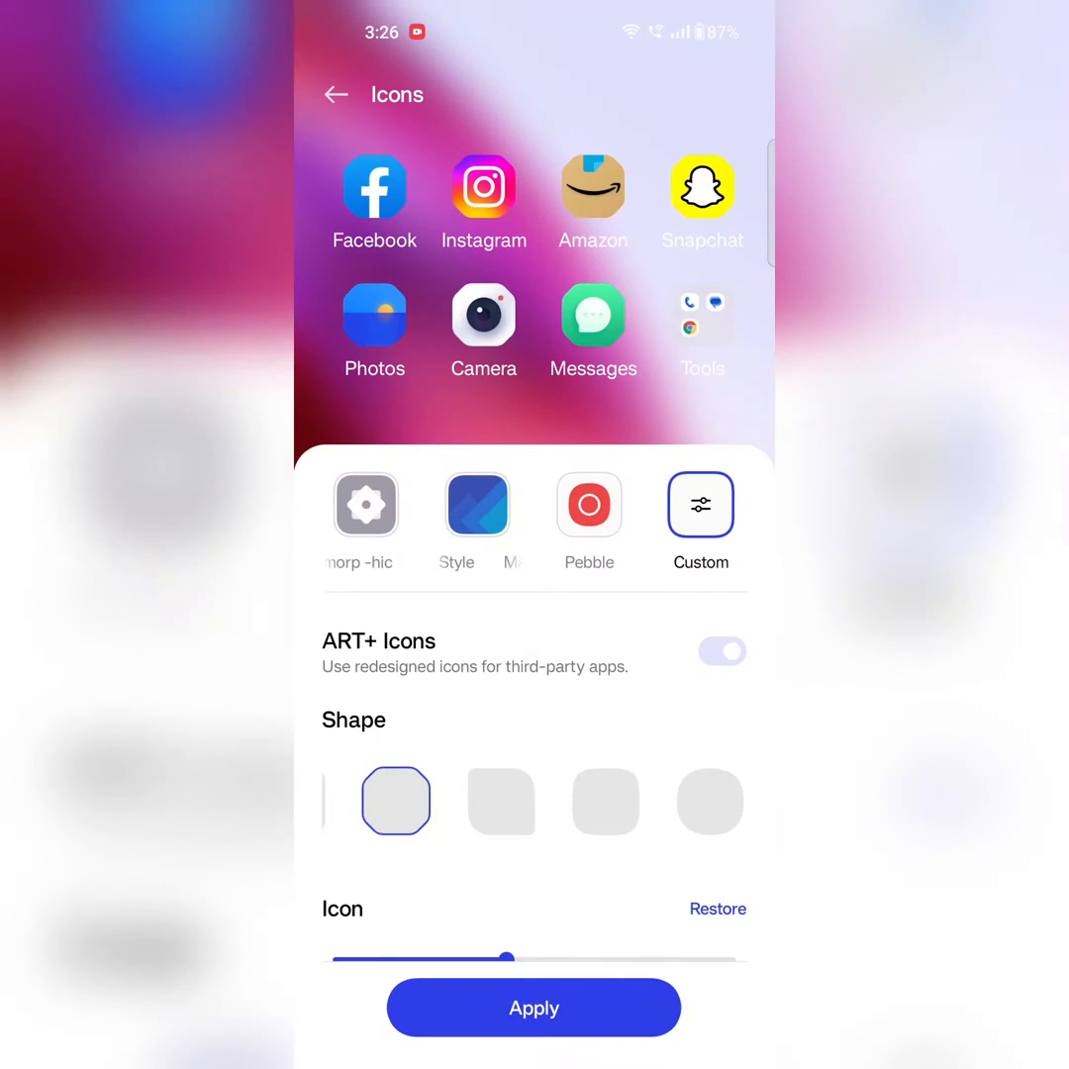
click(605, 801)
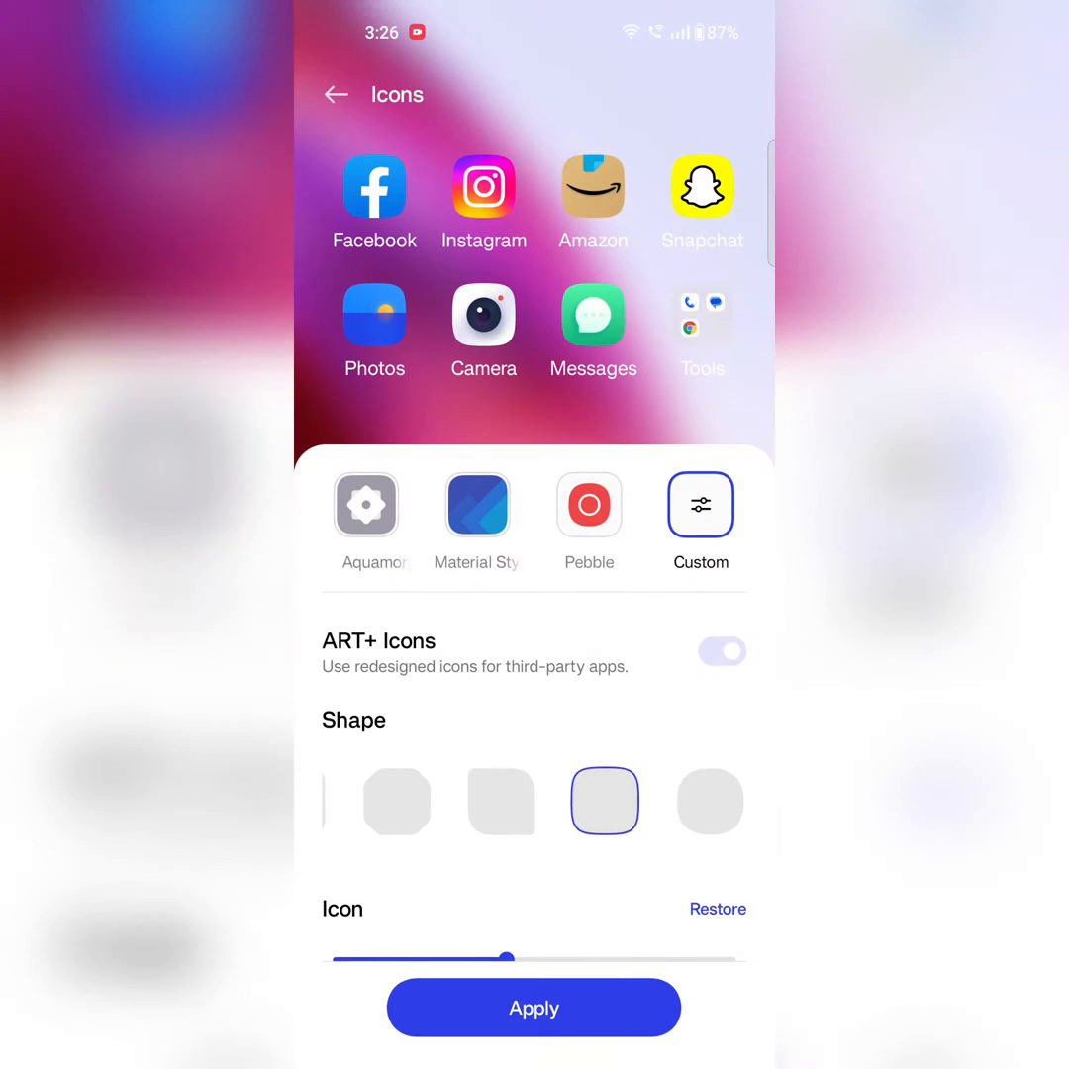
click(709, 801)
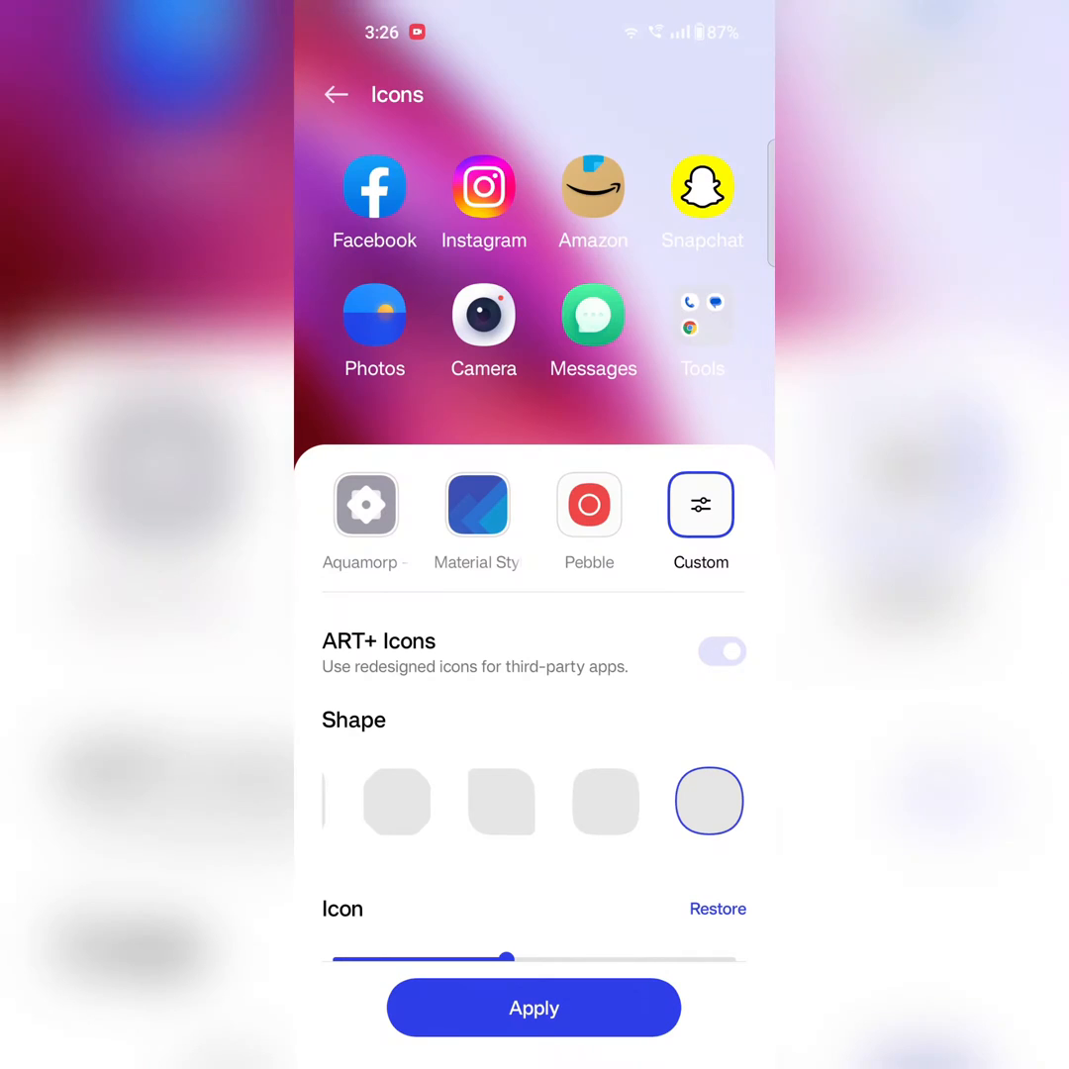
click(587, 504)
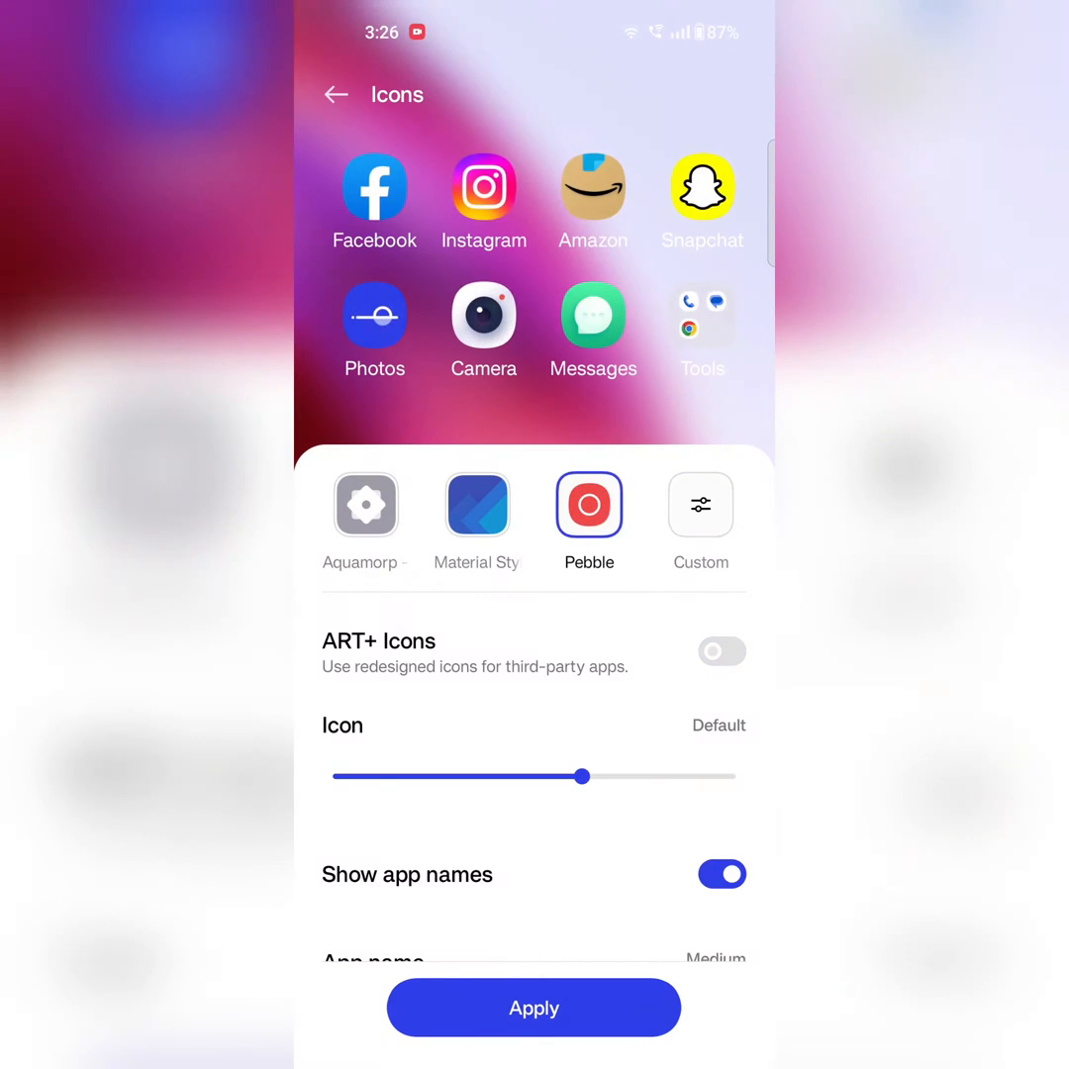
click(366, 505)
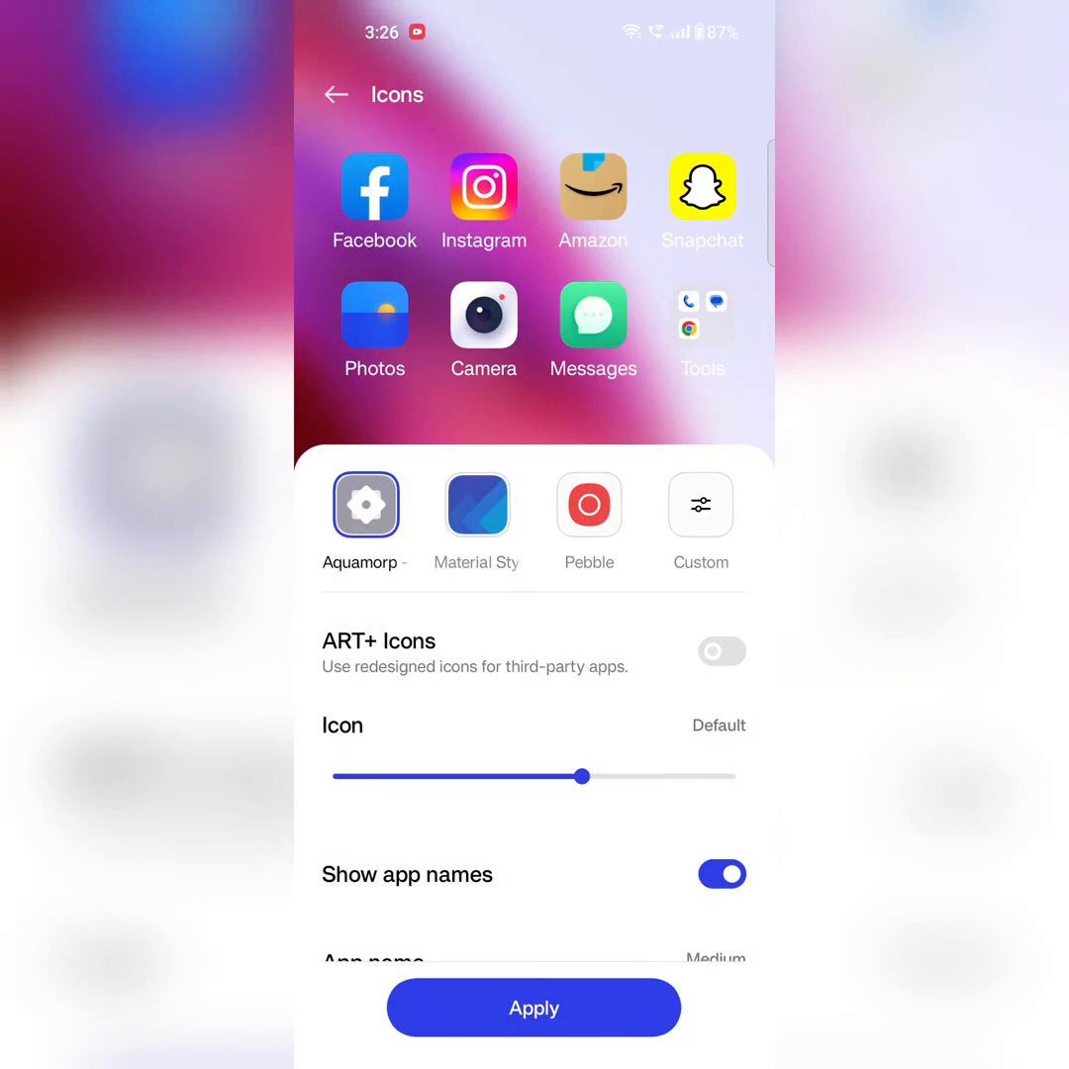
click(700, 505)
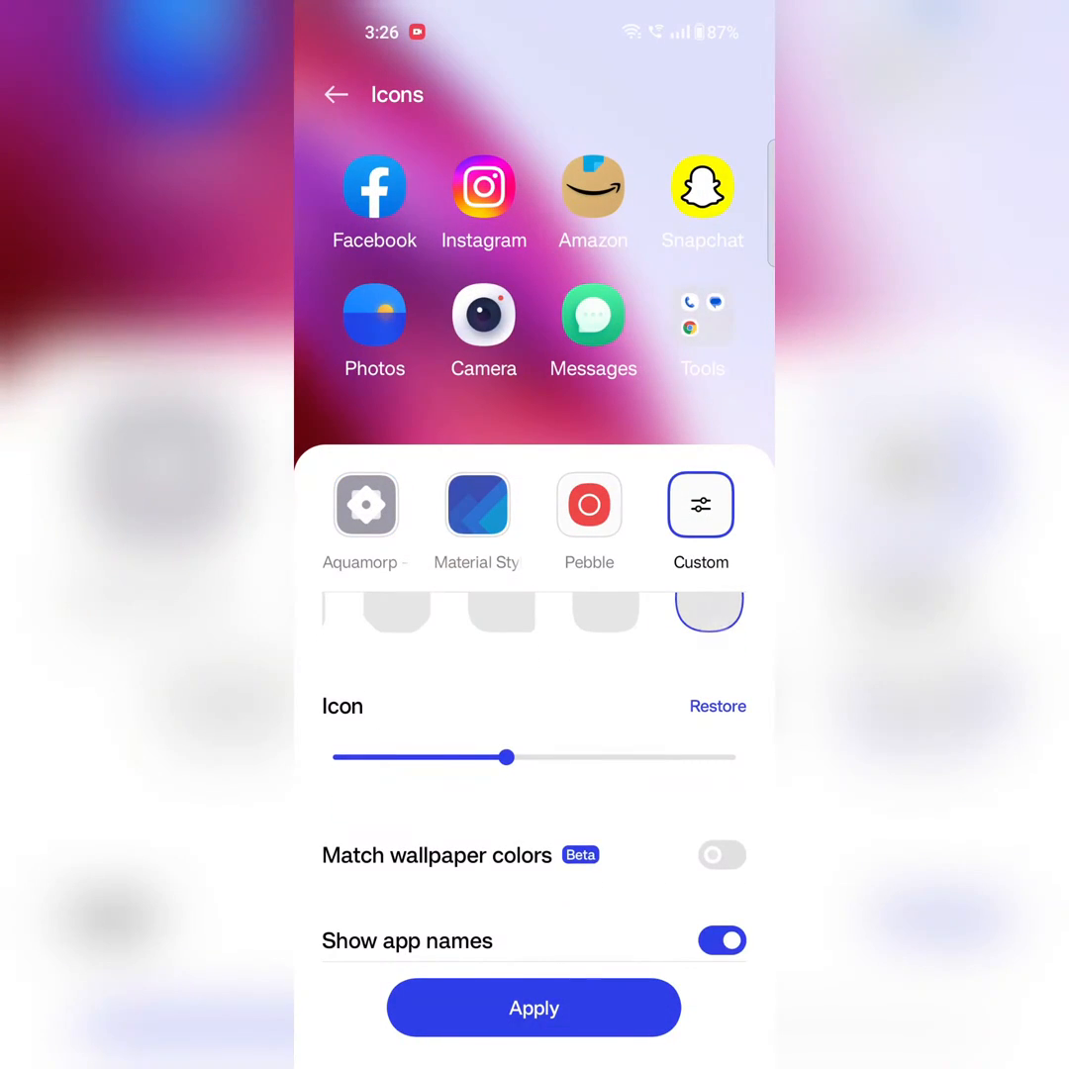
- Make the icons slightly smaller and toggle Show app names off and back on
drag(505, 757, 520, 764)
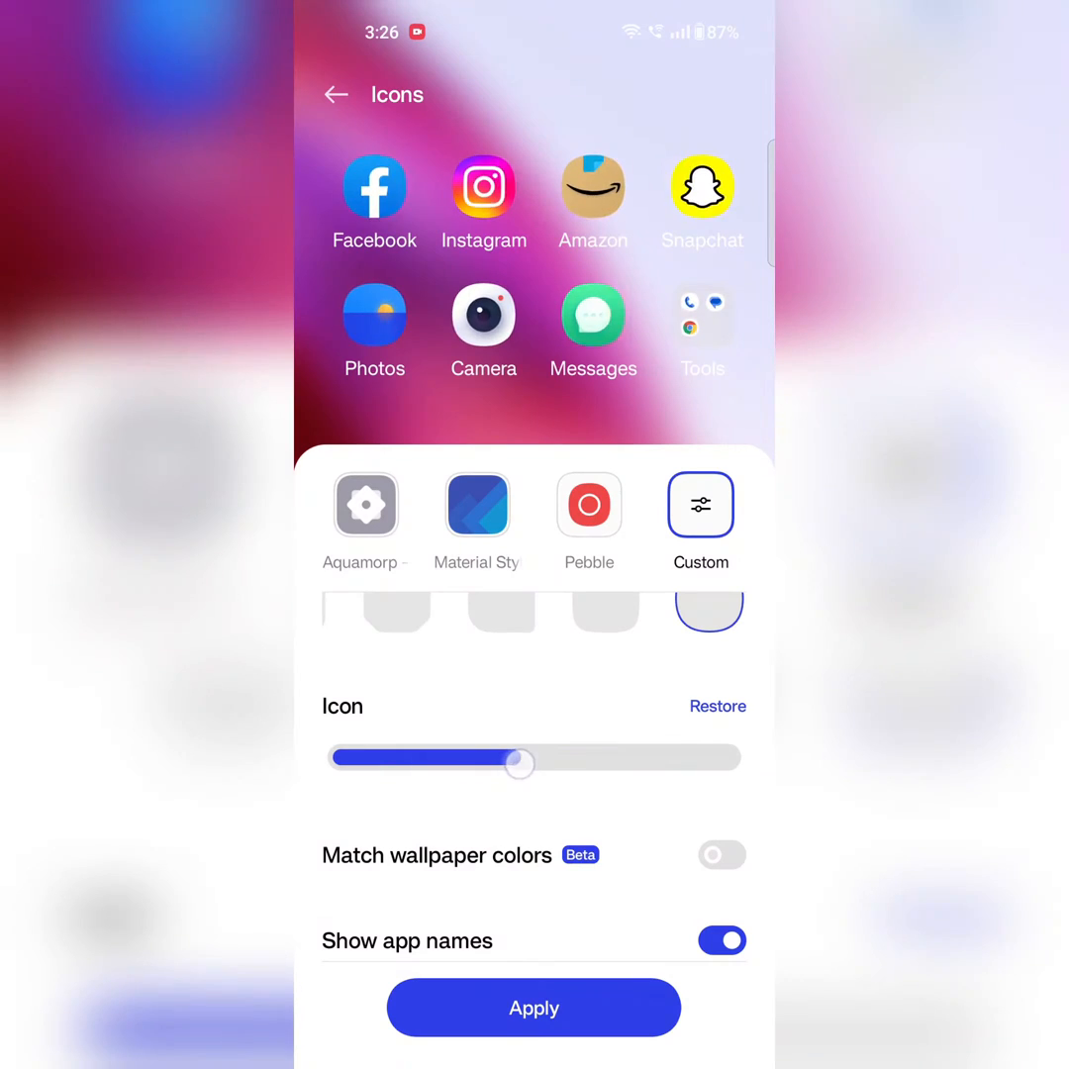
drag(519, 763, 500, 757)
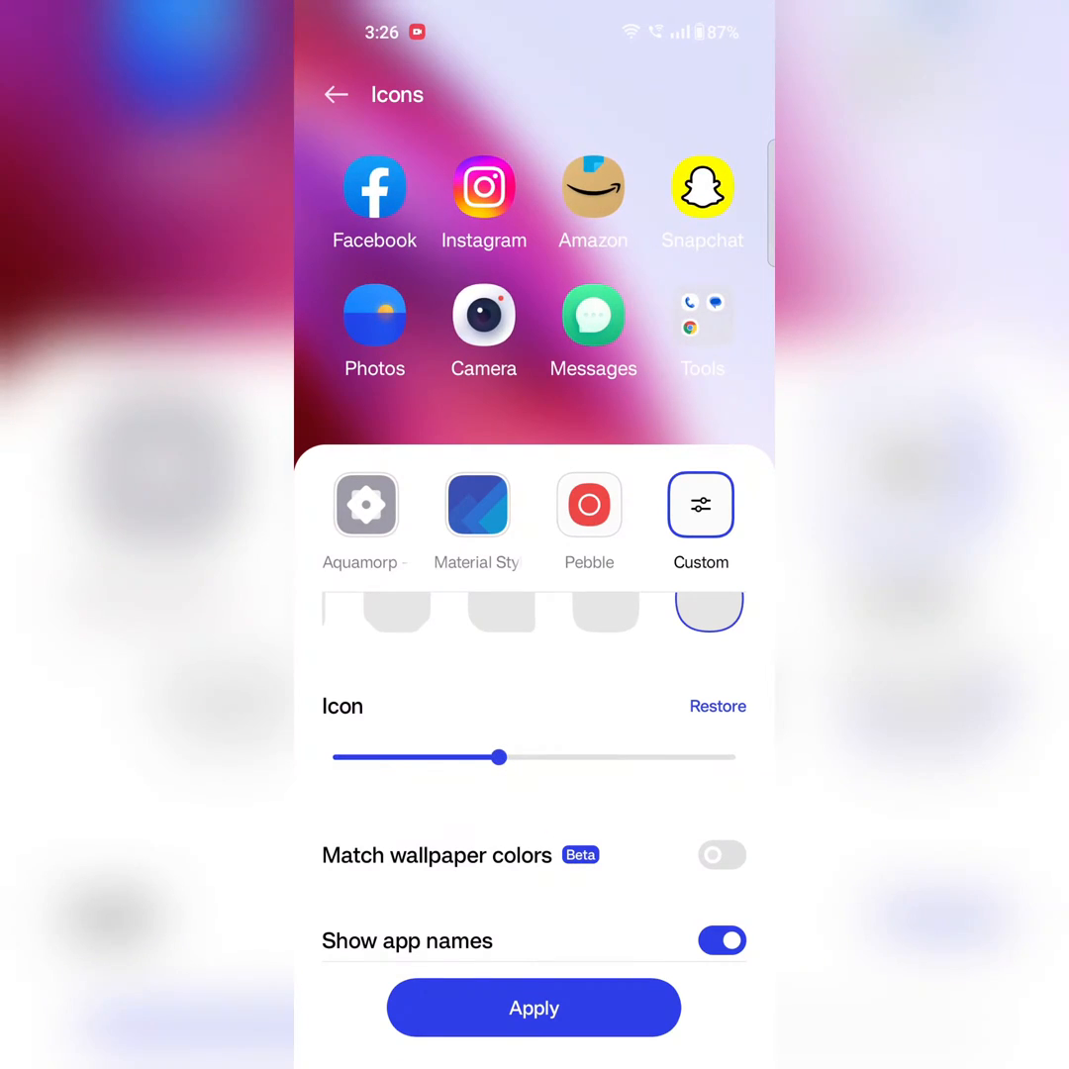
click(721, 854)
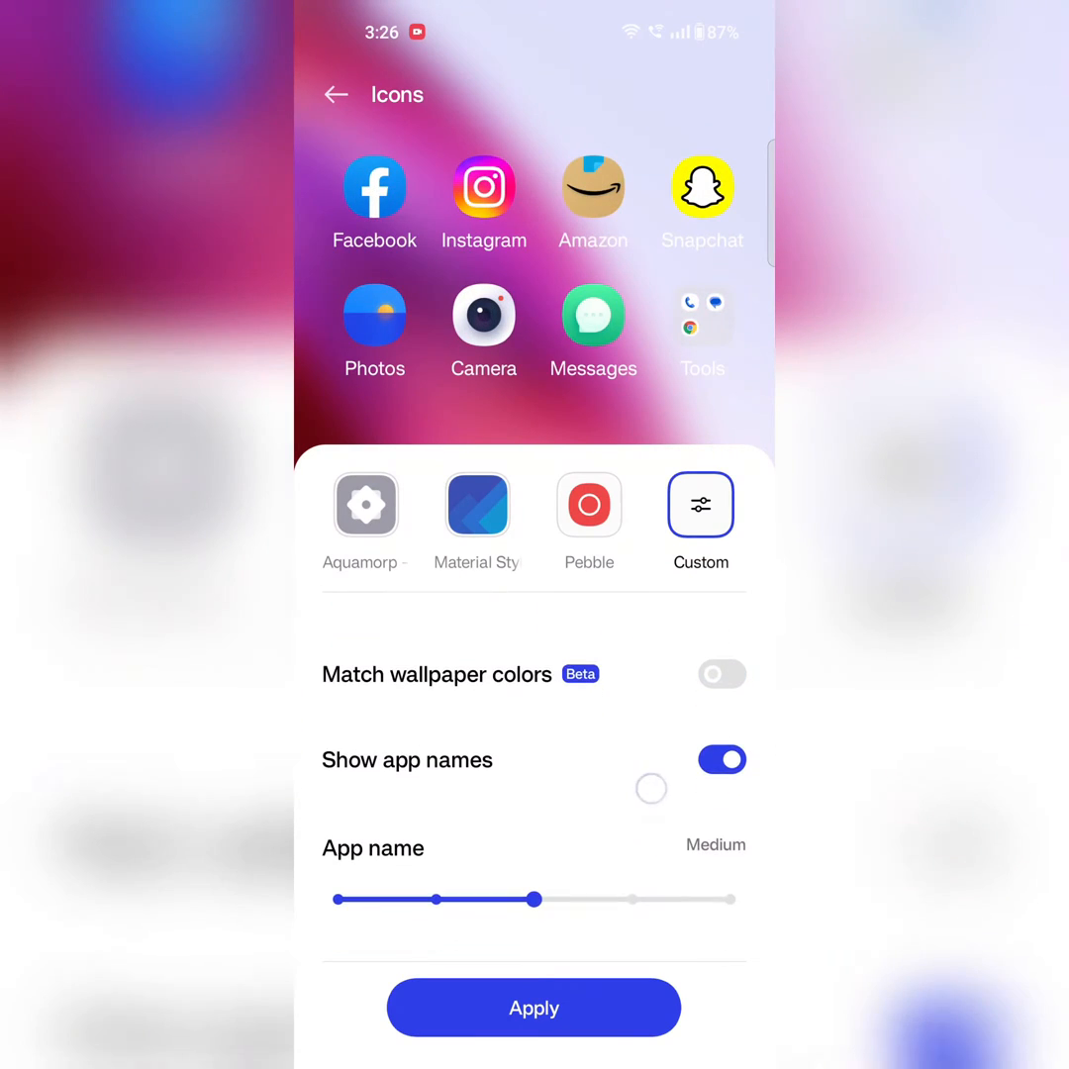
click(722, 760)
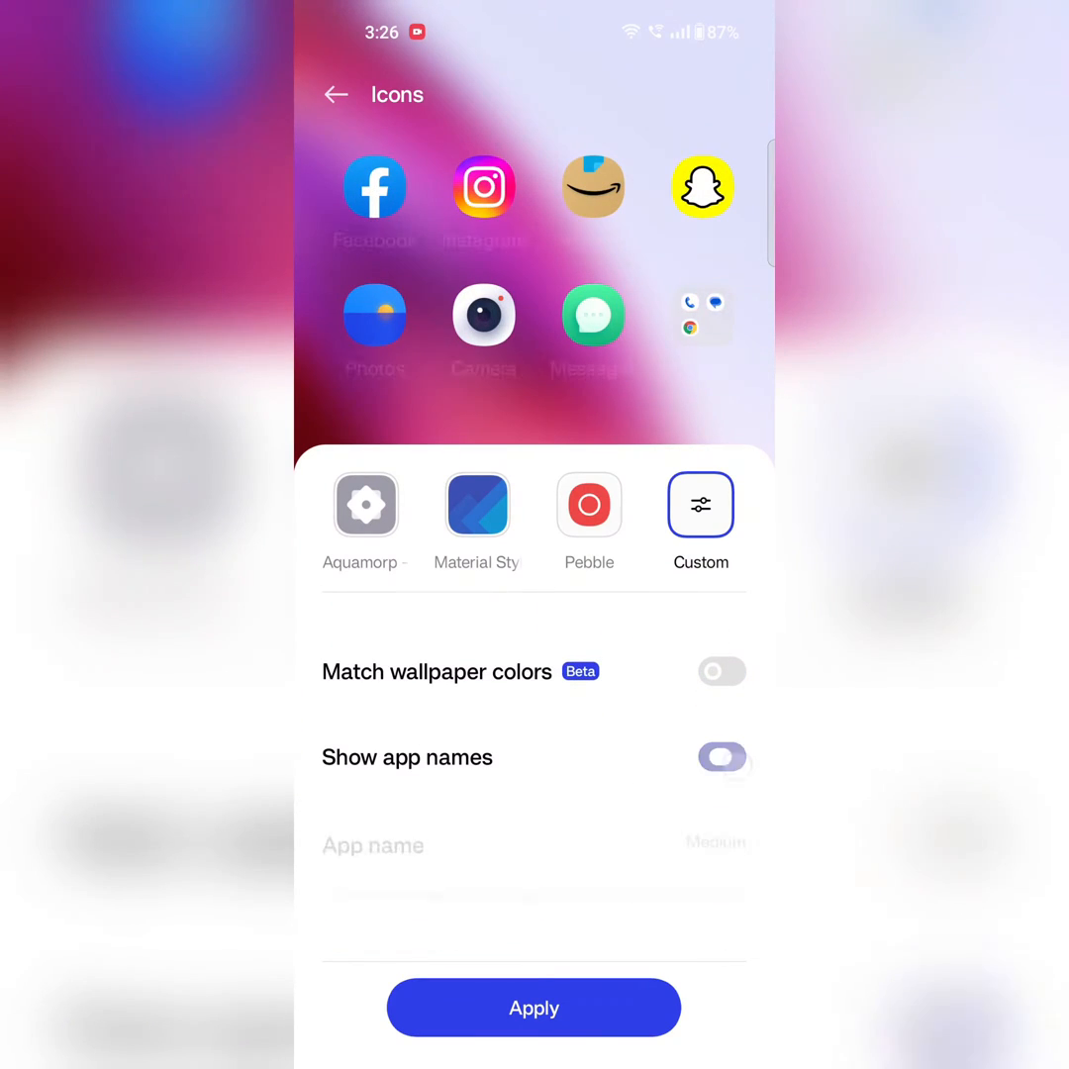
click(722, 757)
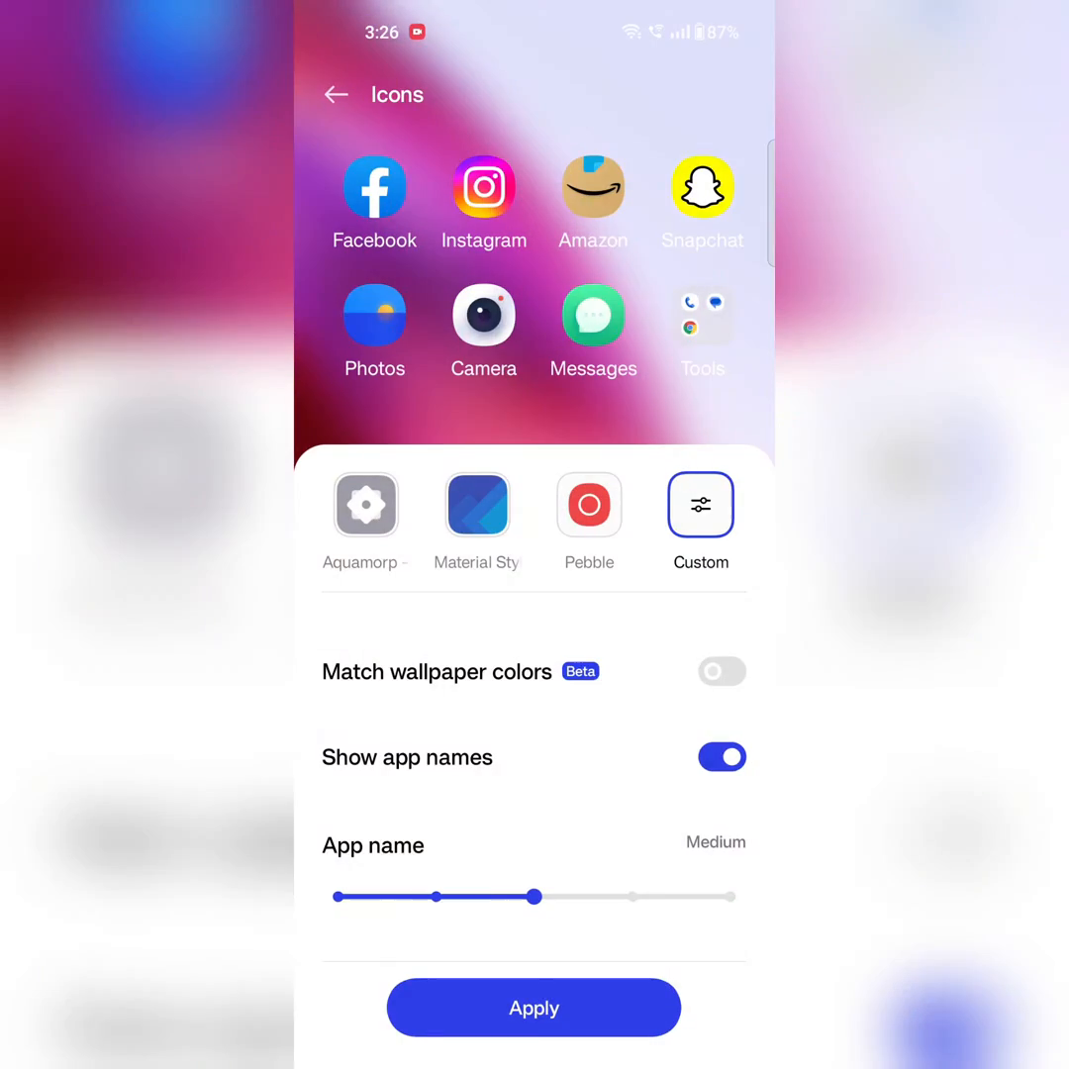
click(534, 1007)
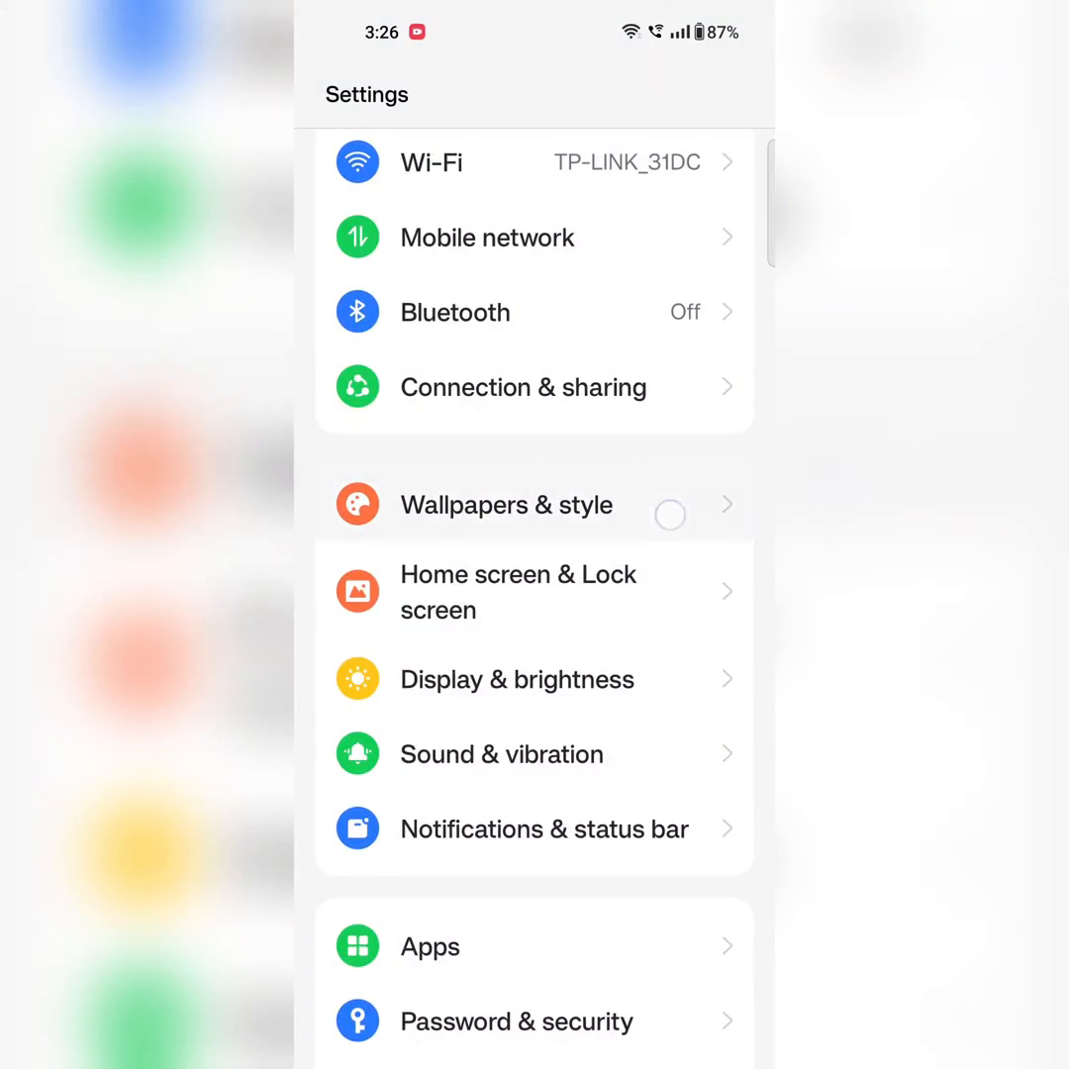
- Open Wallpapers & style in Settings
click(505, 505)
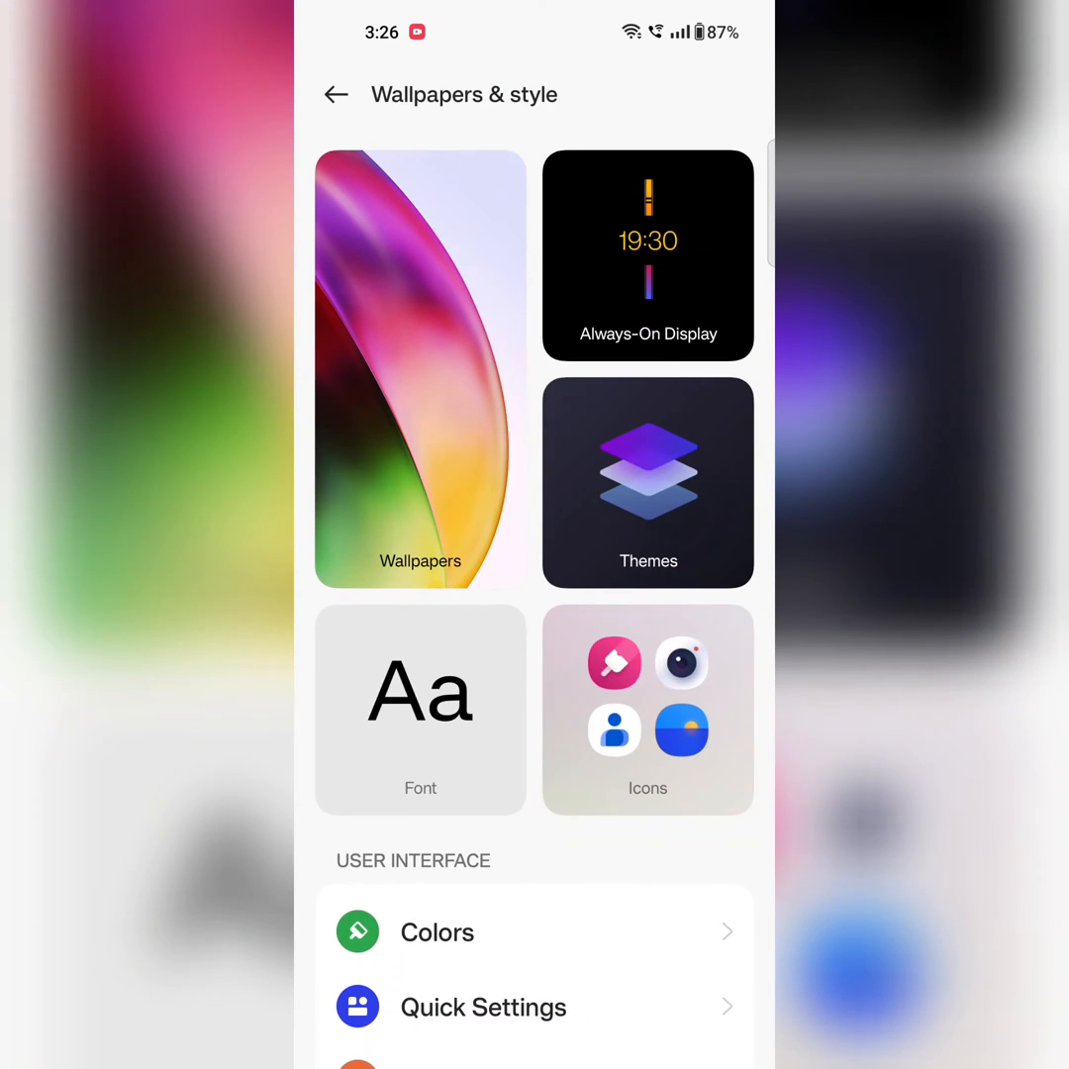
- On the Icons page, select the Aquamorphic style and browse the ART+ icon and size options
click(648, 710)
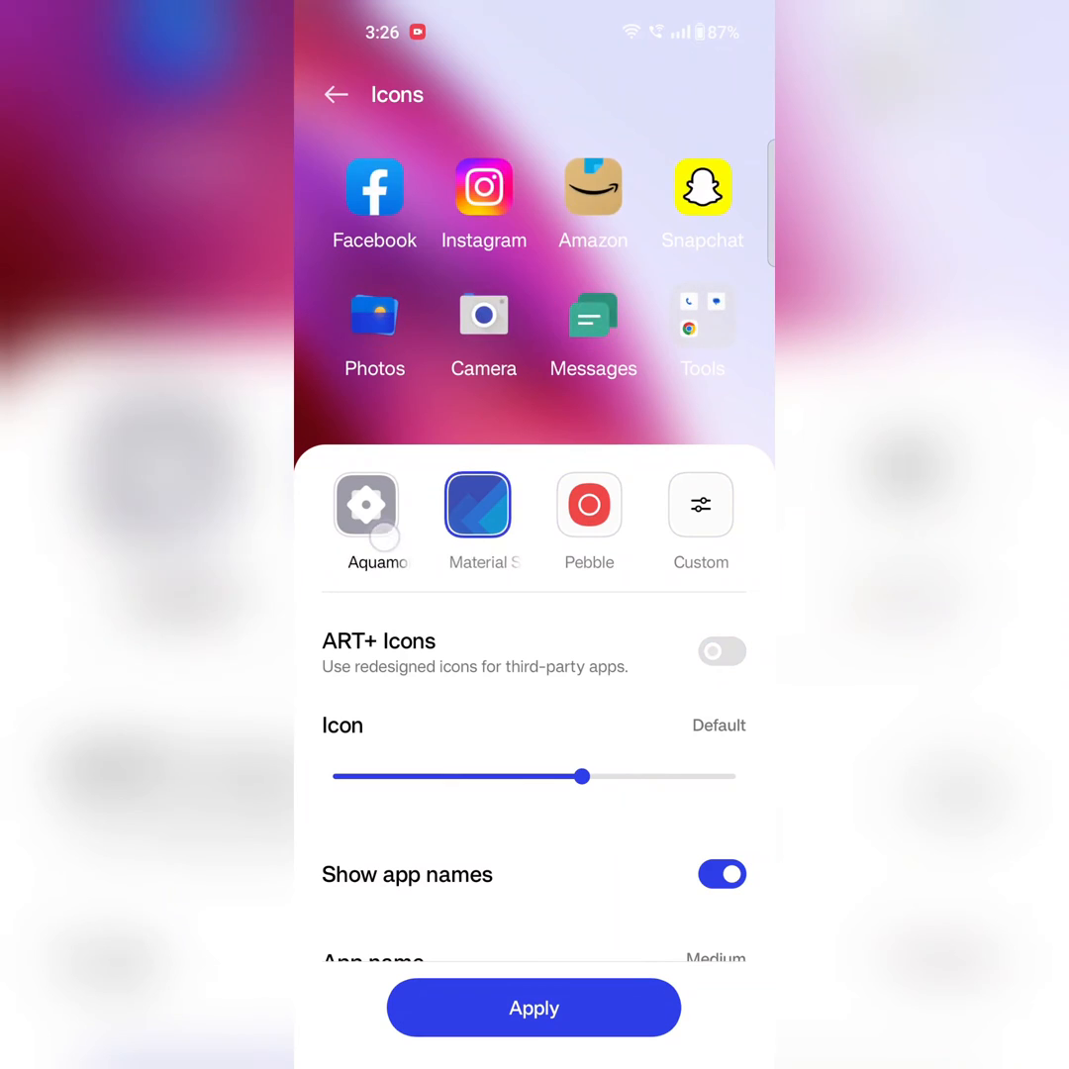
click(365, 504)
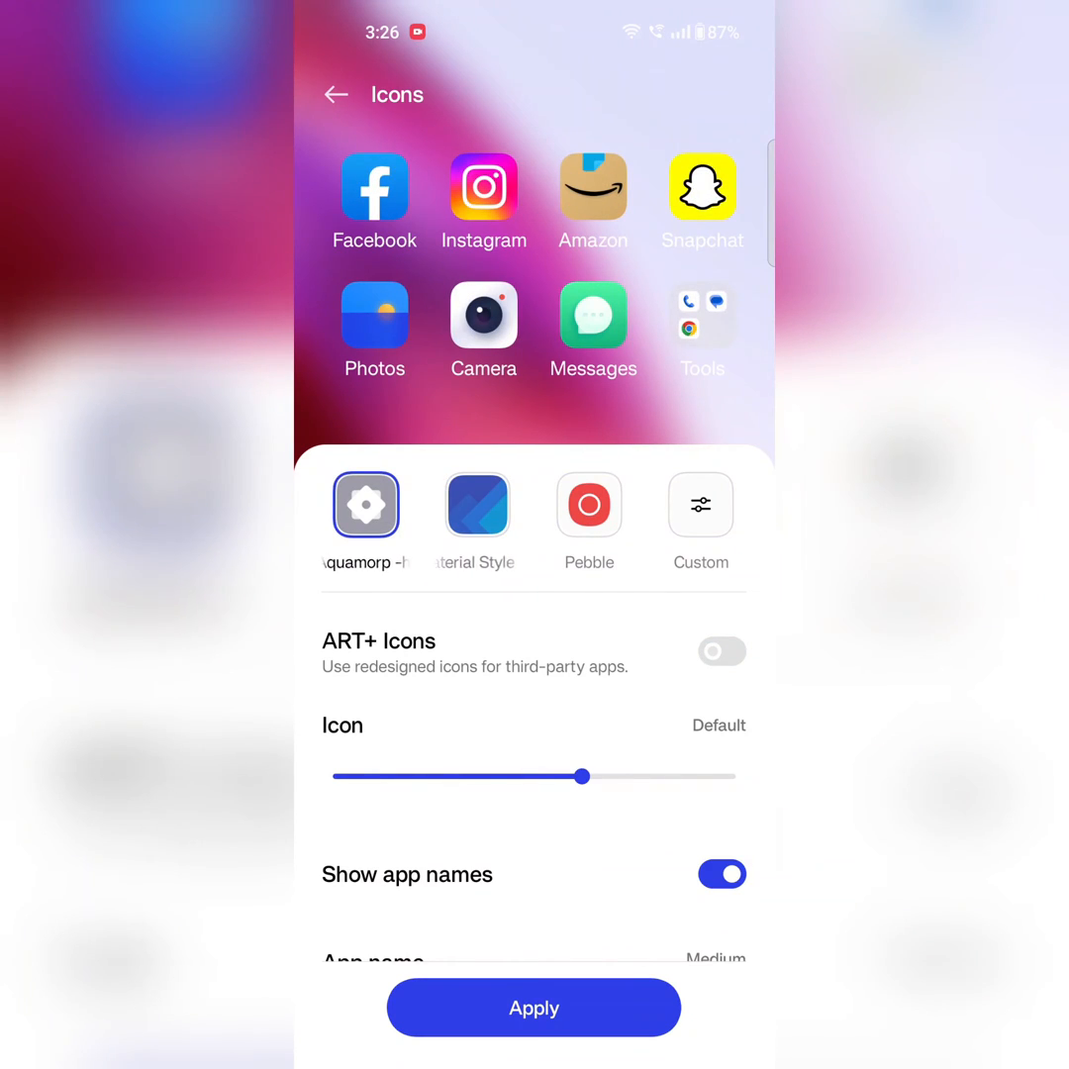
scroll(down, 3)
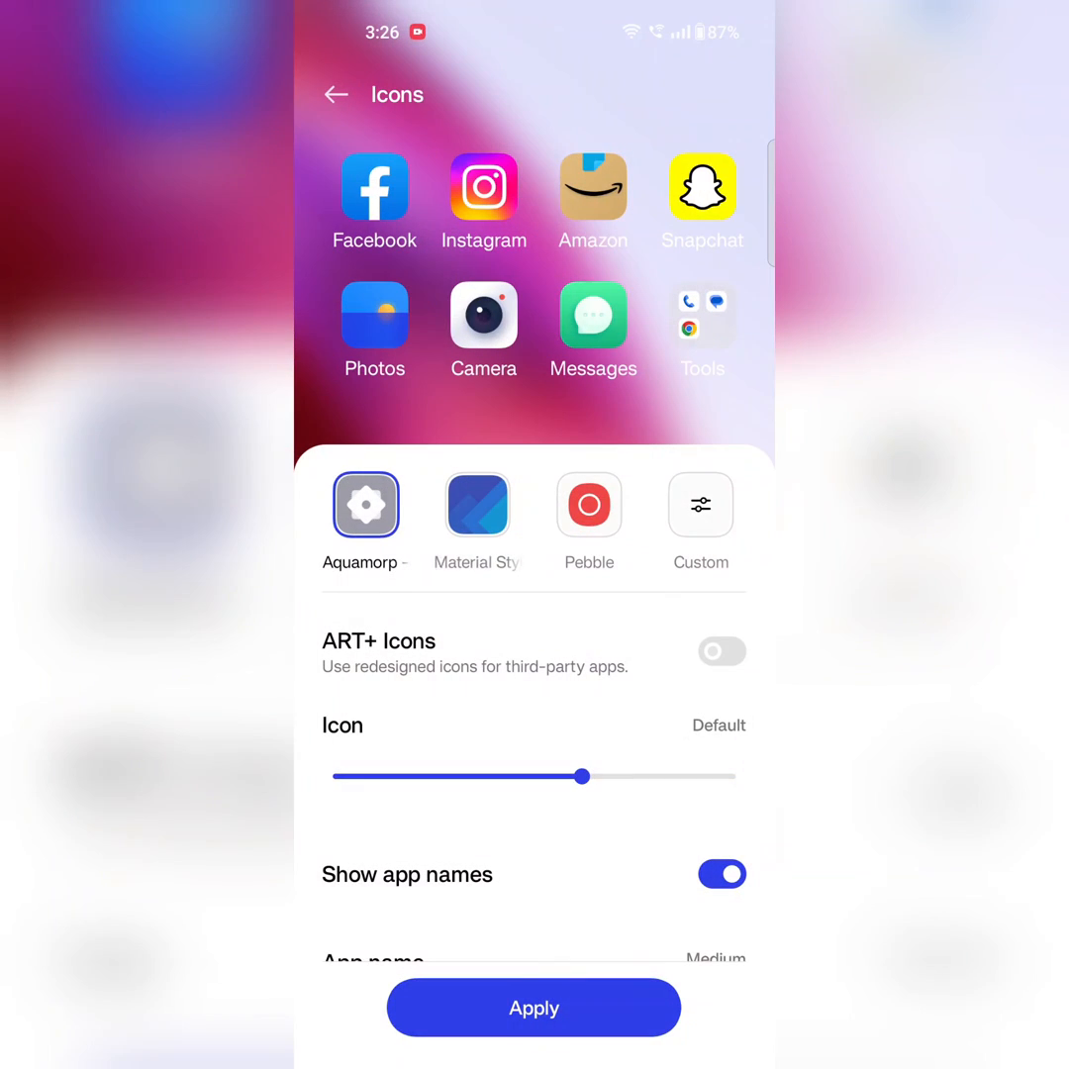
scroll(left, 3)
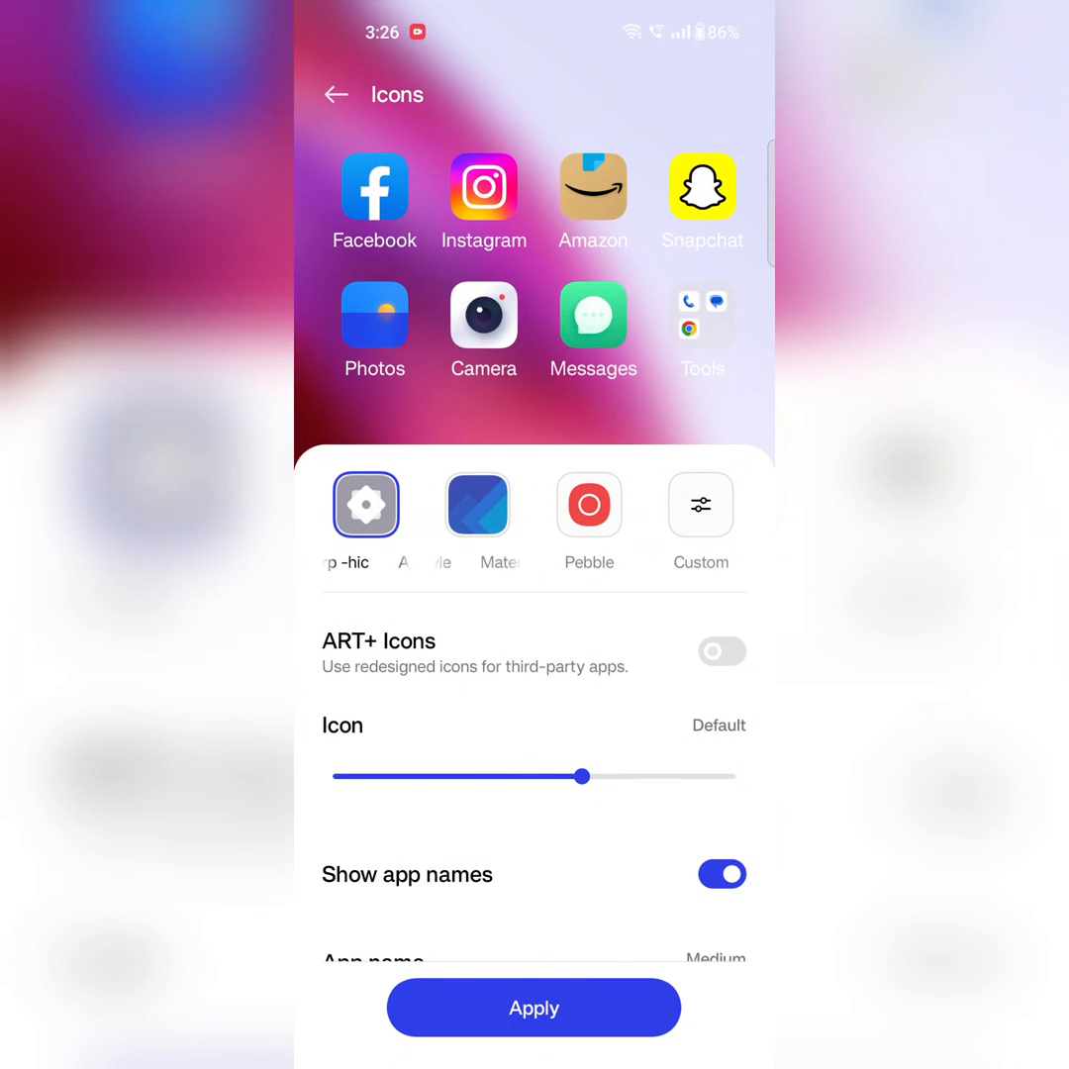